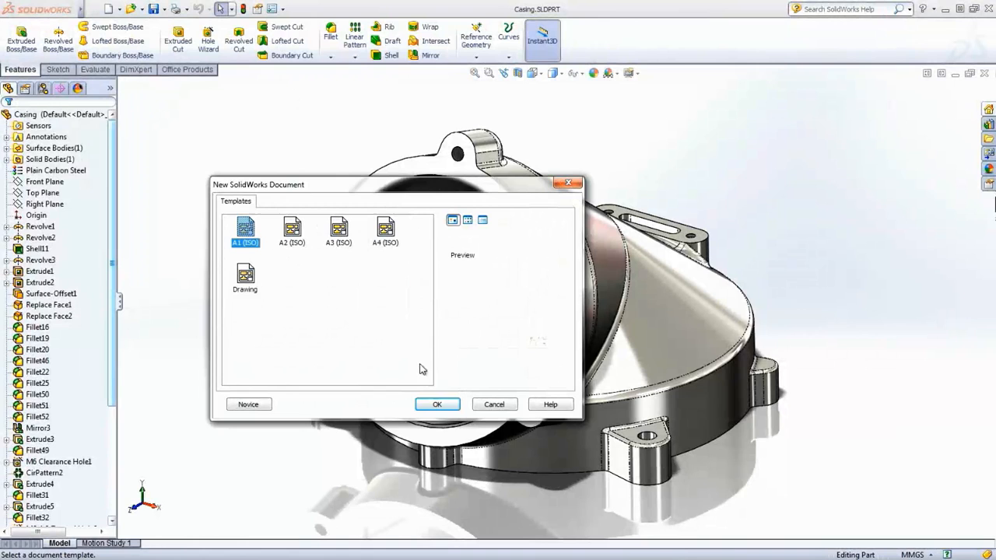
- Create an A3 drawing of the casing with standard views, a 45° rotated projected view and a shaded isometric
left_click(436, 404)
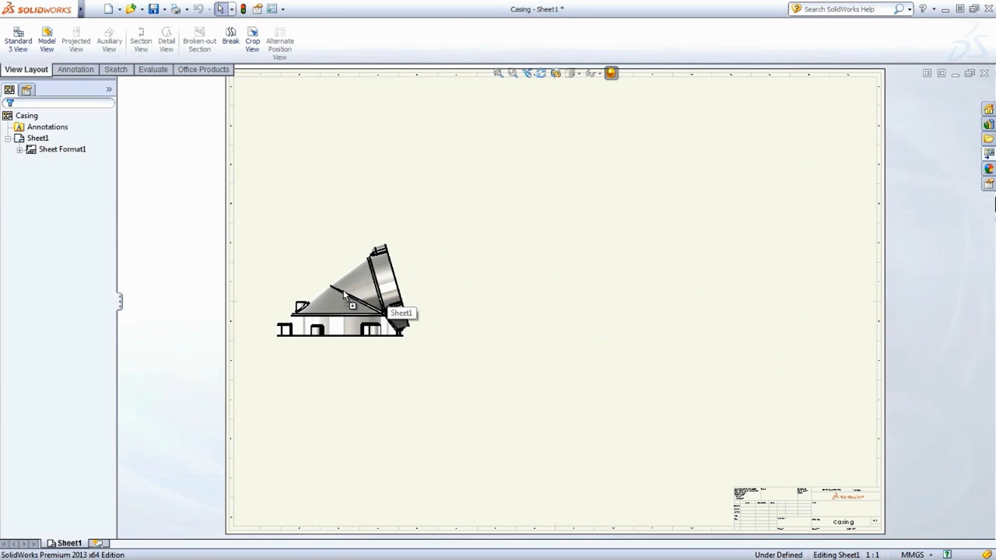
left_click(75, 39)
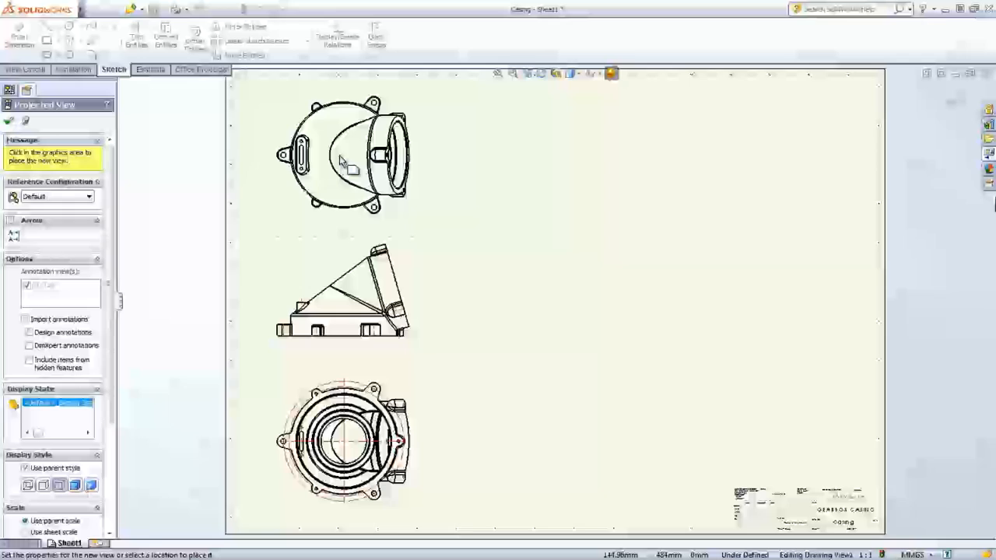
left_click(759, 159)
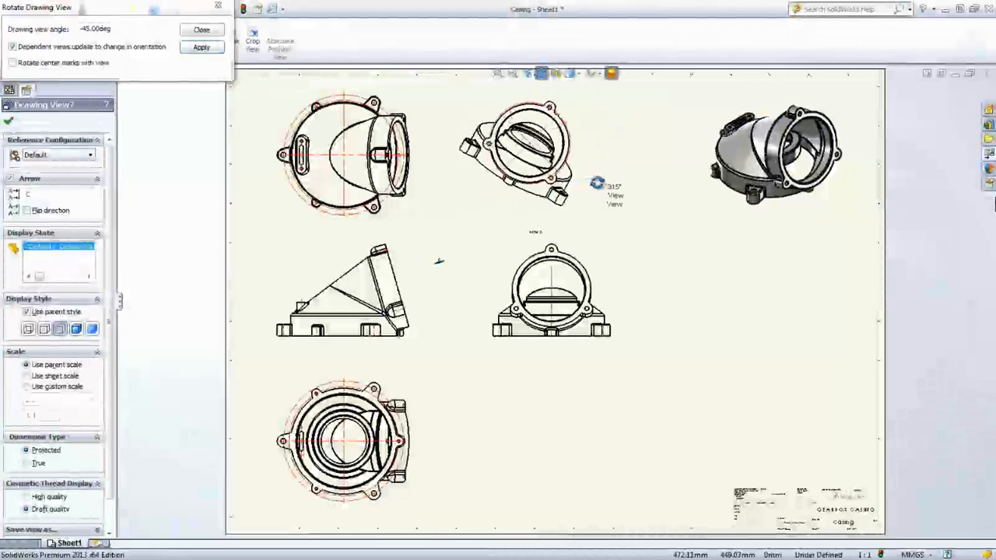
left_click(201, 47)
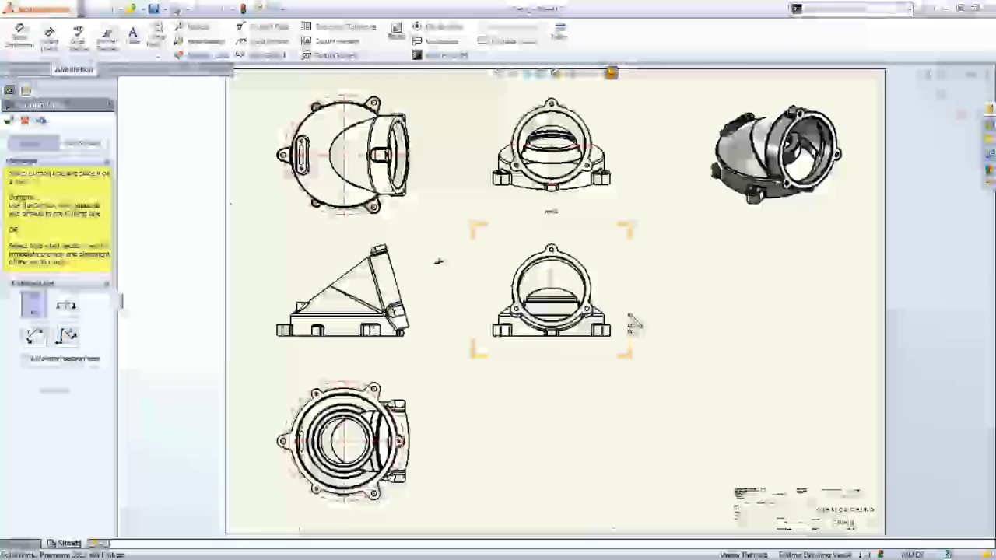
- Cut Section D-D through the middle casing view and place it on the sheet
left_click(551, 291)
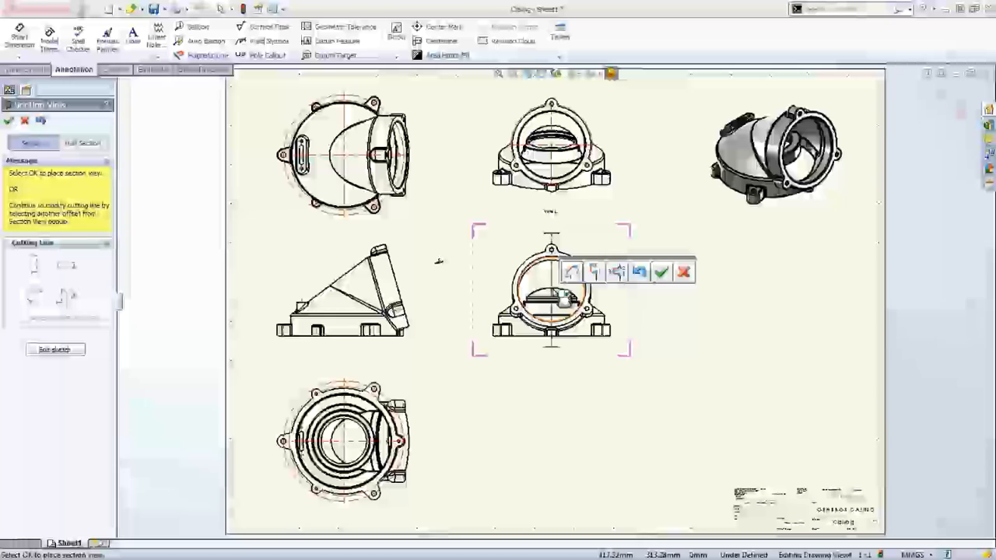
left_click(660, 271)
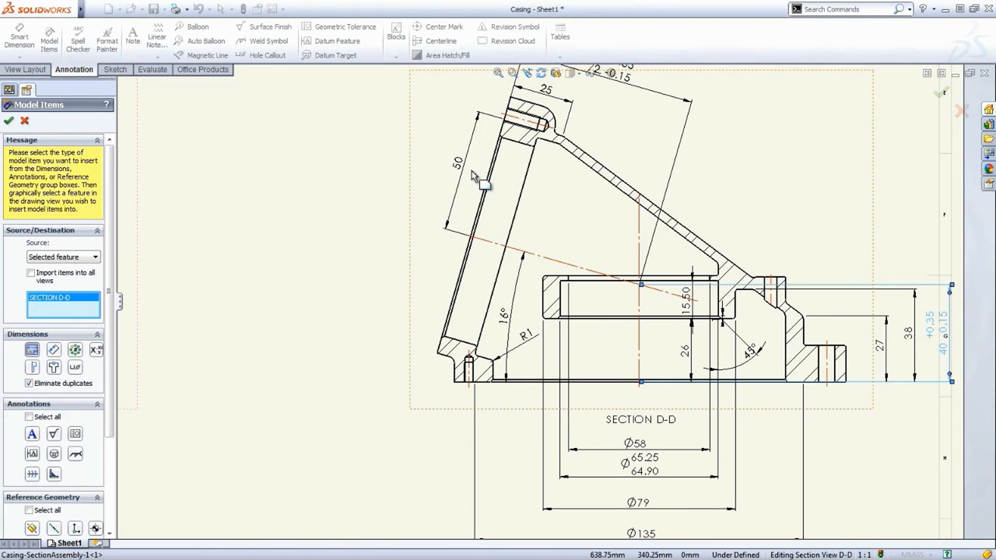
- Insert the casing's model dimensions into Section D-D via Model Items with duplicates eliminated
left_click(9, 122)
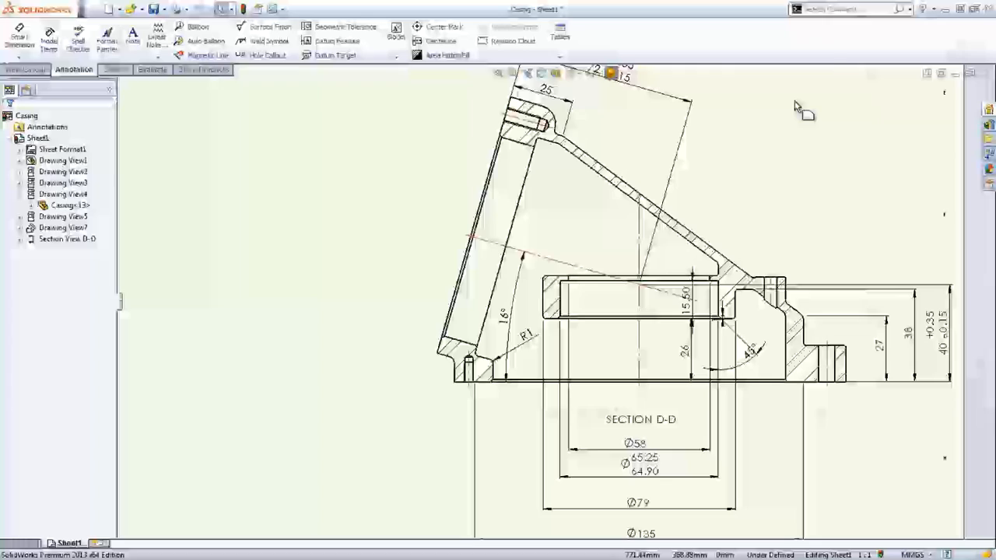
- Modify a Section D-D dimension value and give the Ø65 diameter a +0.25/−0.10 tolerance
double_click(546, 90)
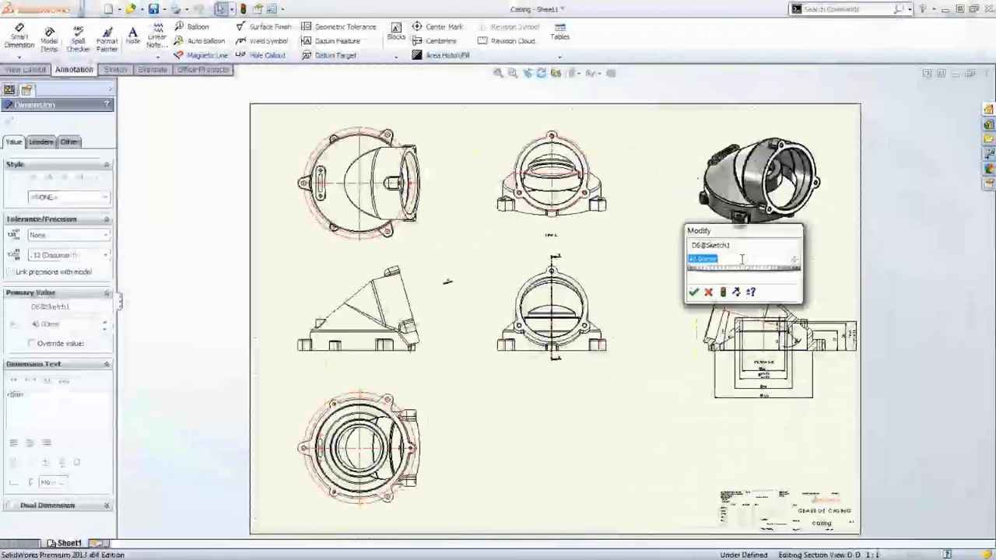
left_click(694, 292)
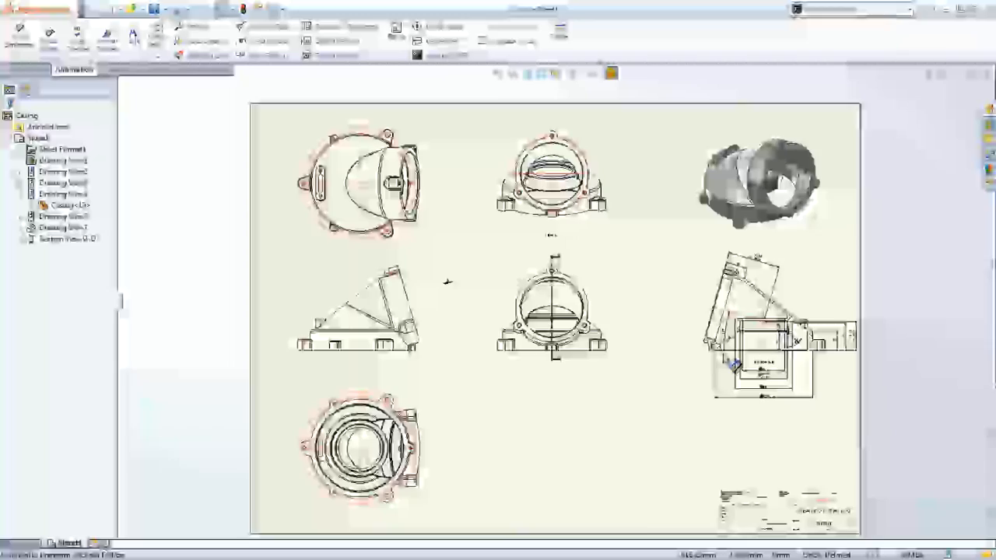
left_click(513, 26)
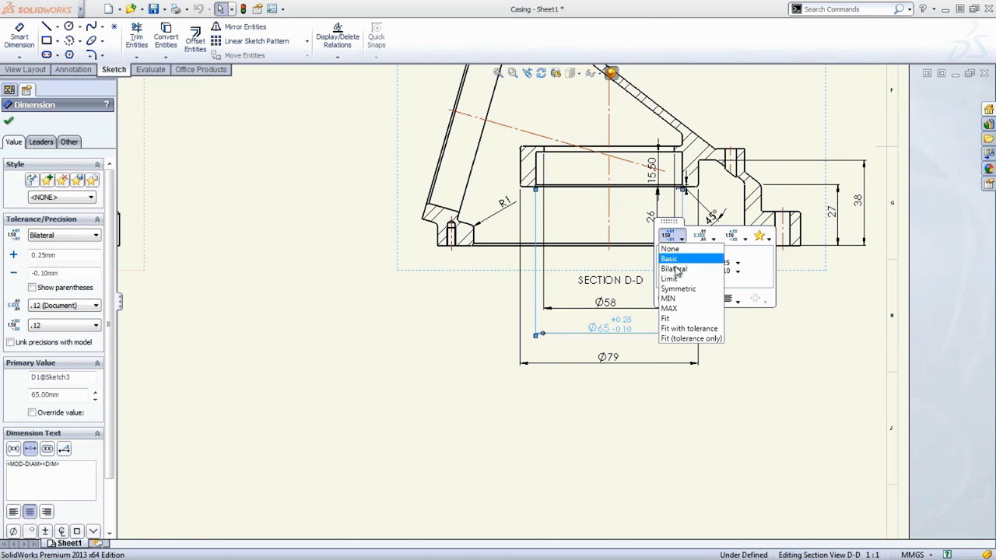
- Set the Ø65 dimension to a bilateral +0.25/−0.10 tolerance and finish its display
left_click(679, 288)
type("TYP")
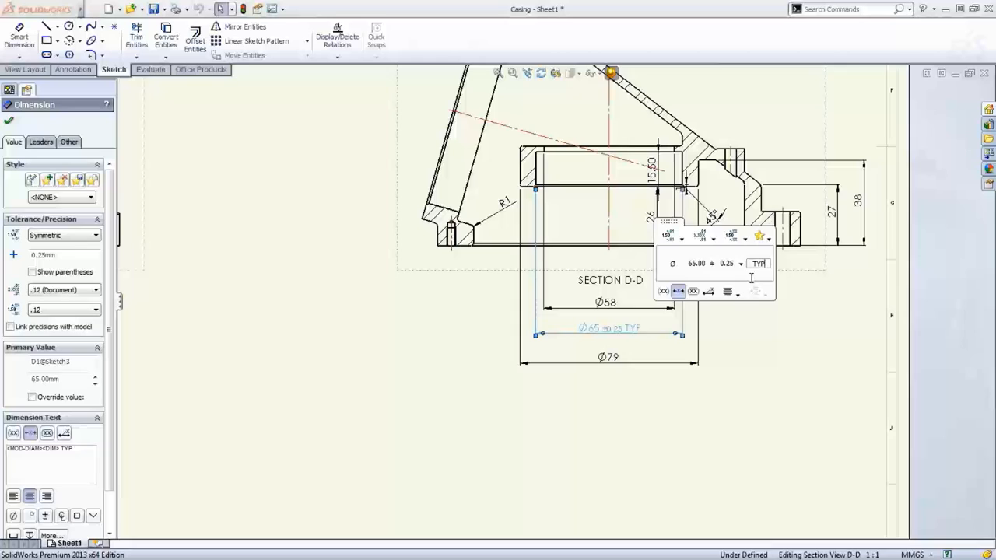
left_click(759, 236)
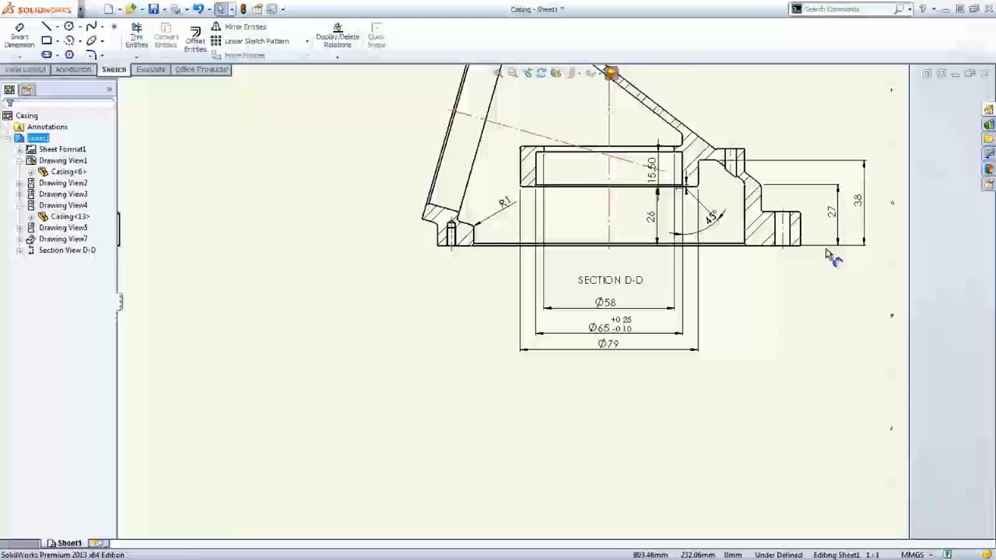
- Smart-dimension Section D-D with Ø120 and the 15, 40 and 43 heights
left_click(18, 39)
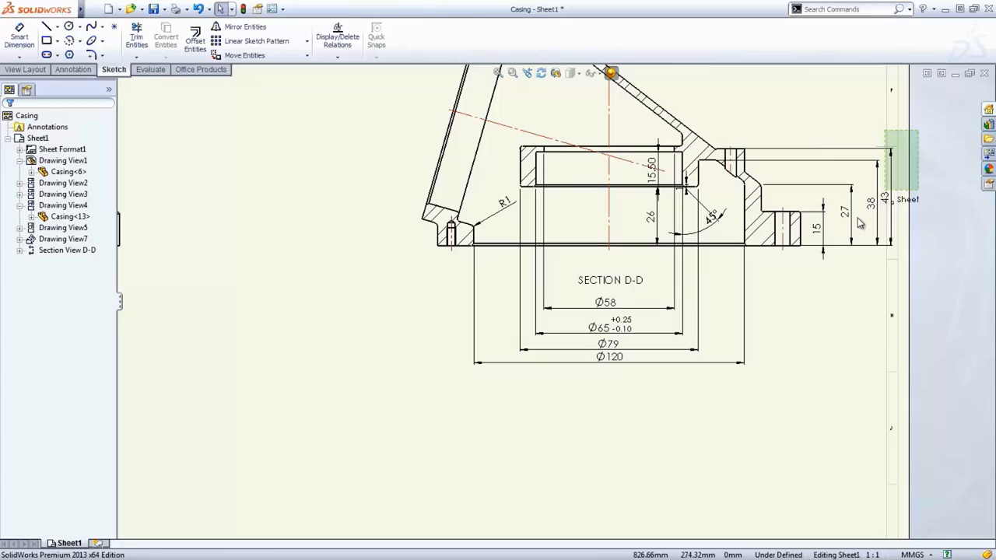
left_click(834, 215)
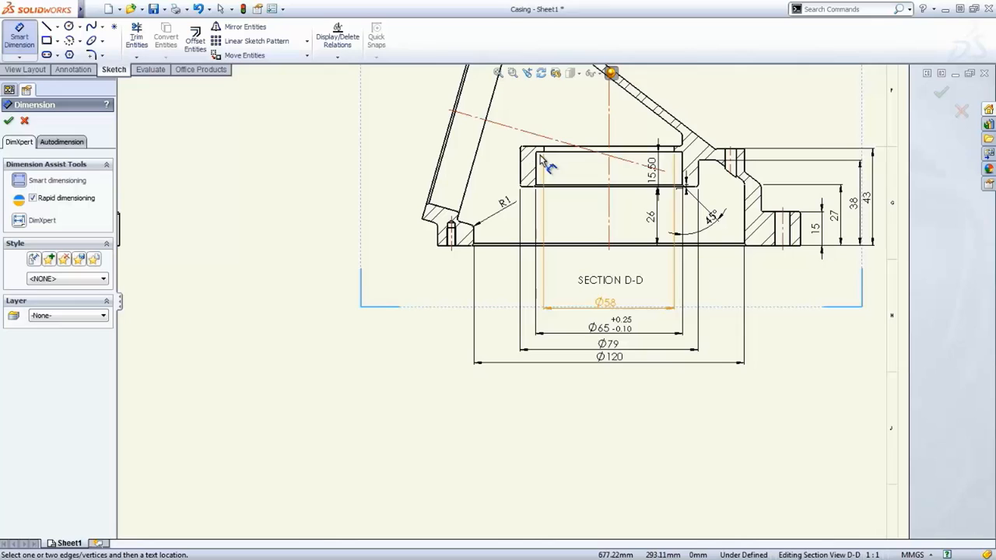
- Place an additional dimension on a picked edge of Section D-D
left_click(432, 215)
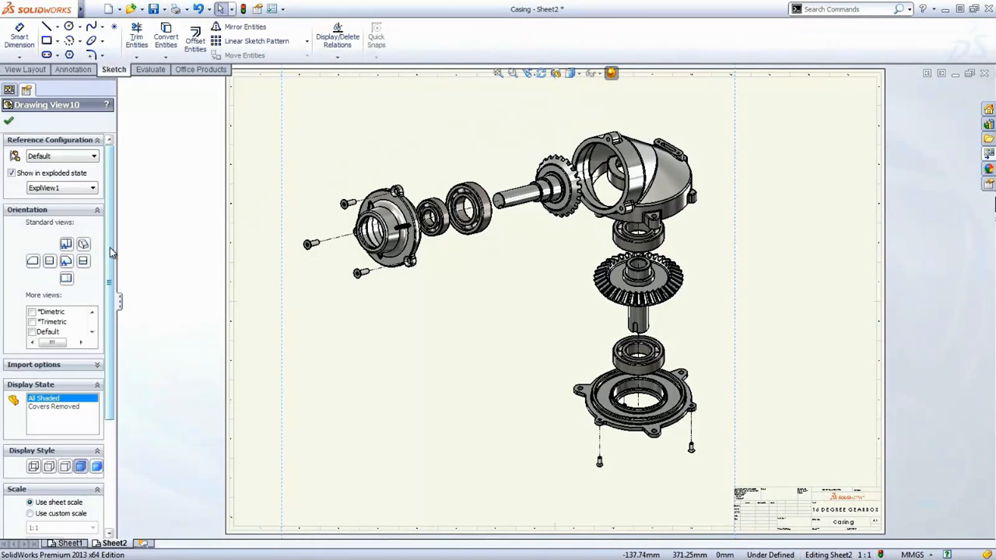
- Show Drawing View10 in exploded state ExplView1 with an isometric, shaded orientation
left_click(9, 122)
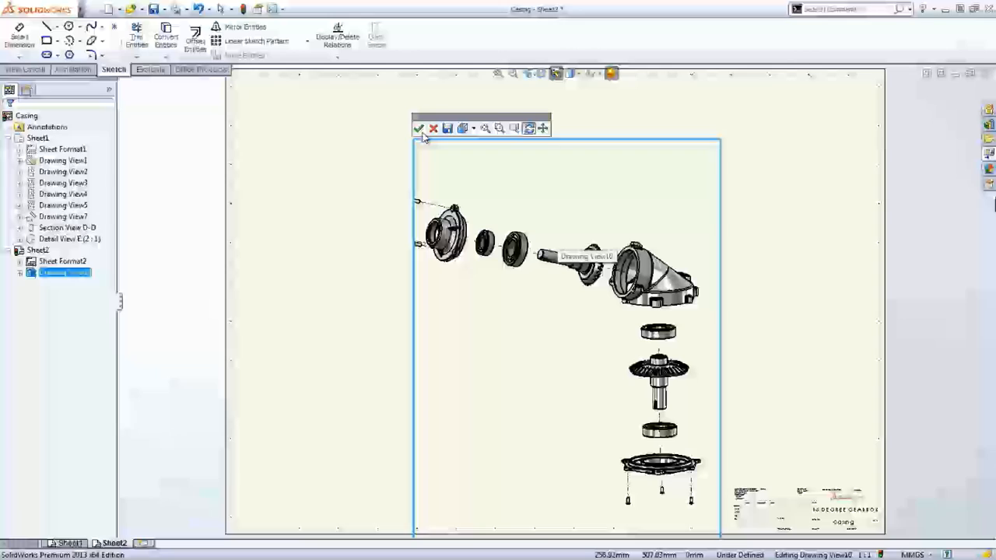
- Reorient the exploded view, insert a Bill of Materials and auto-balloon all parts
left_click(638, 115)
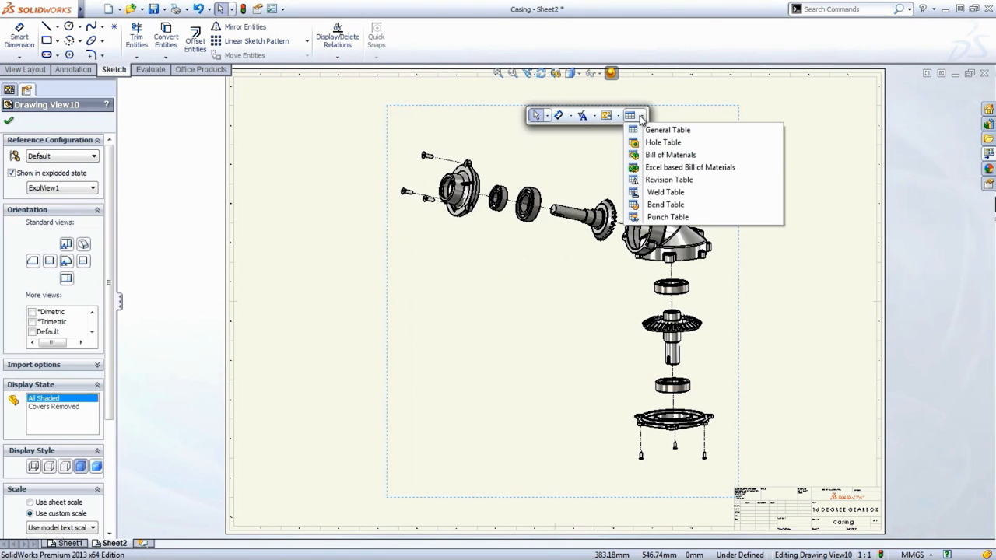
left_click(669, 155)
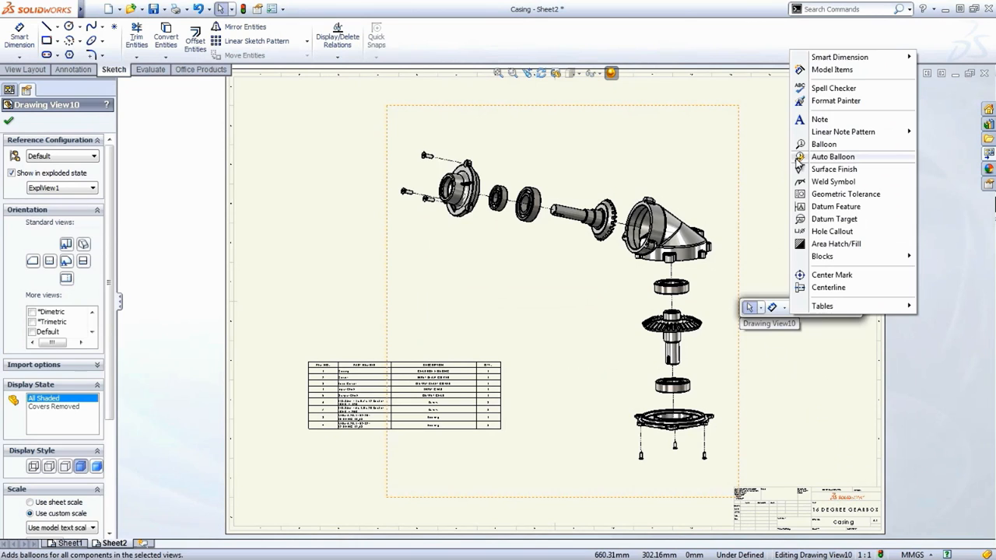
left_click(833, 155)
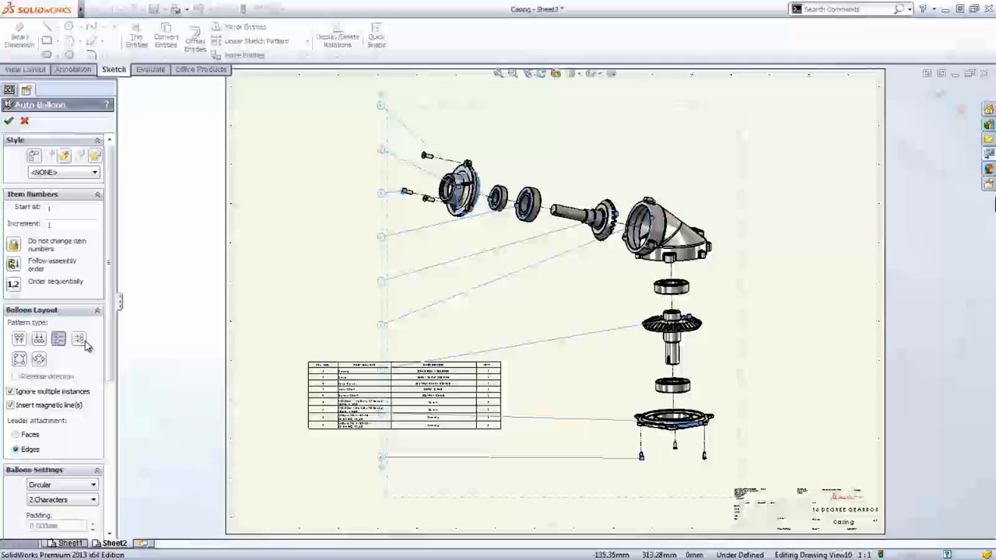